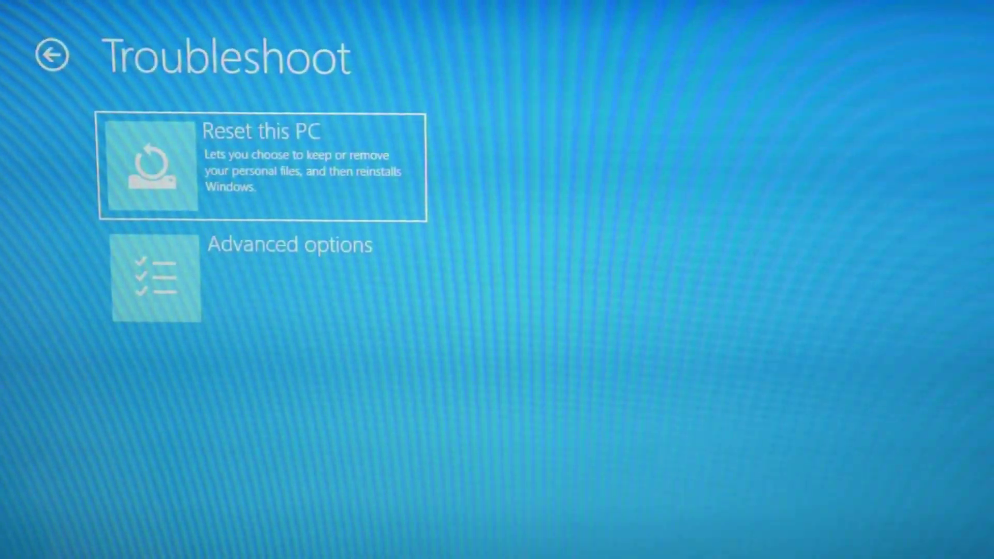
Start Reset this PC from Troubleshoot and choose Remove everything
left_click(260, 165)
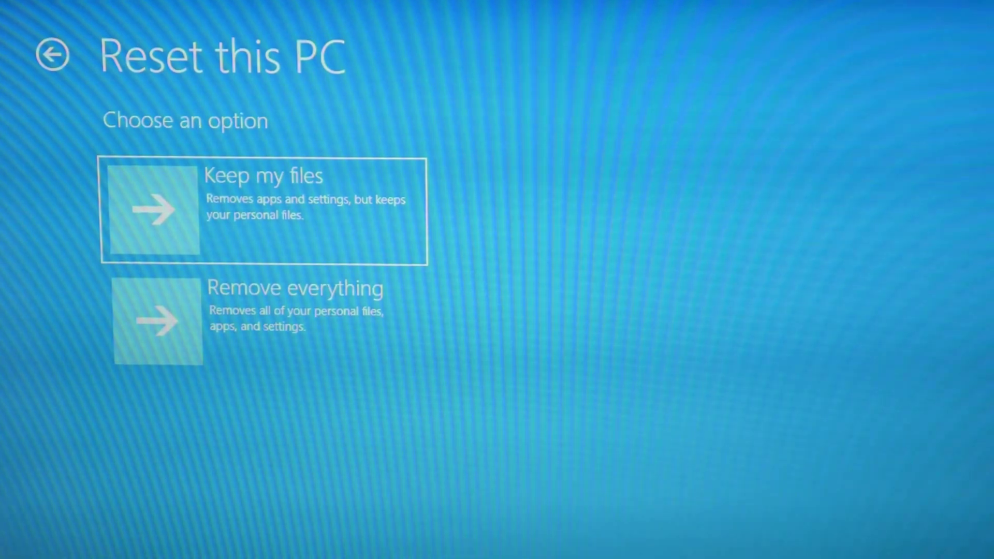
left_click(261, 210)
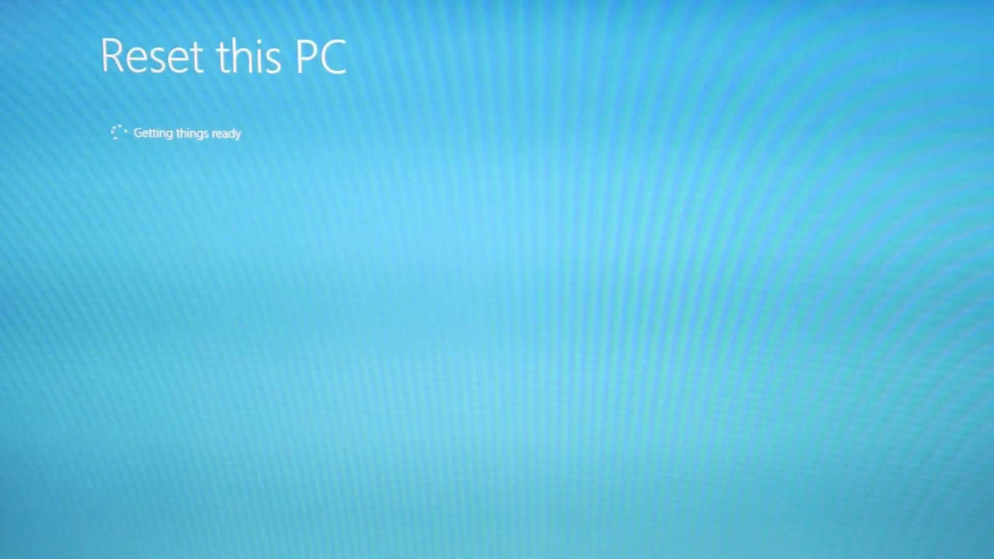